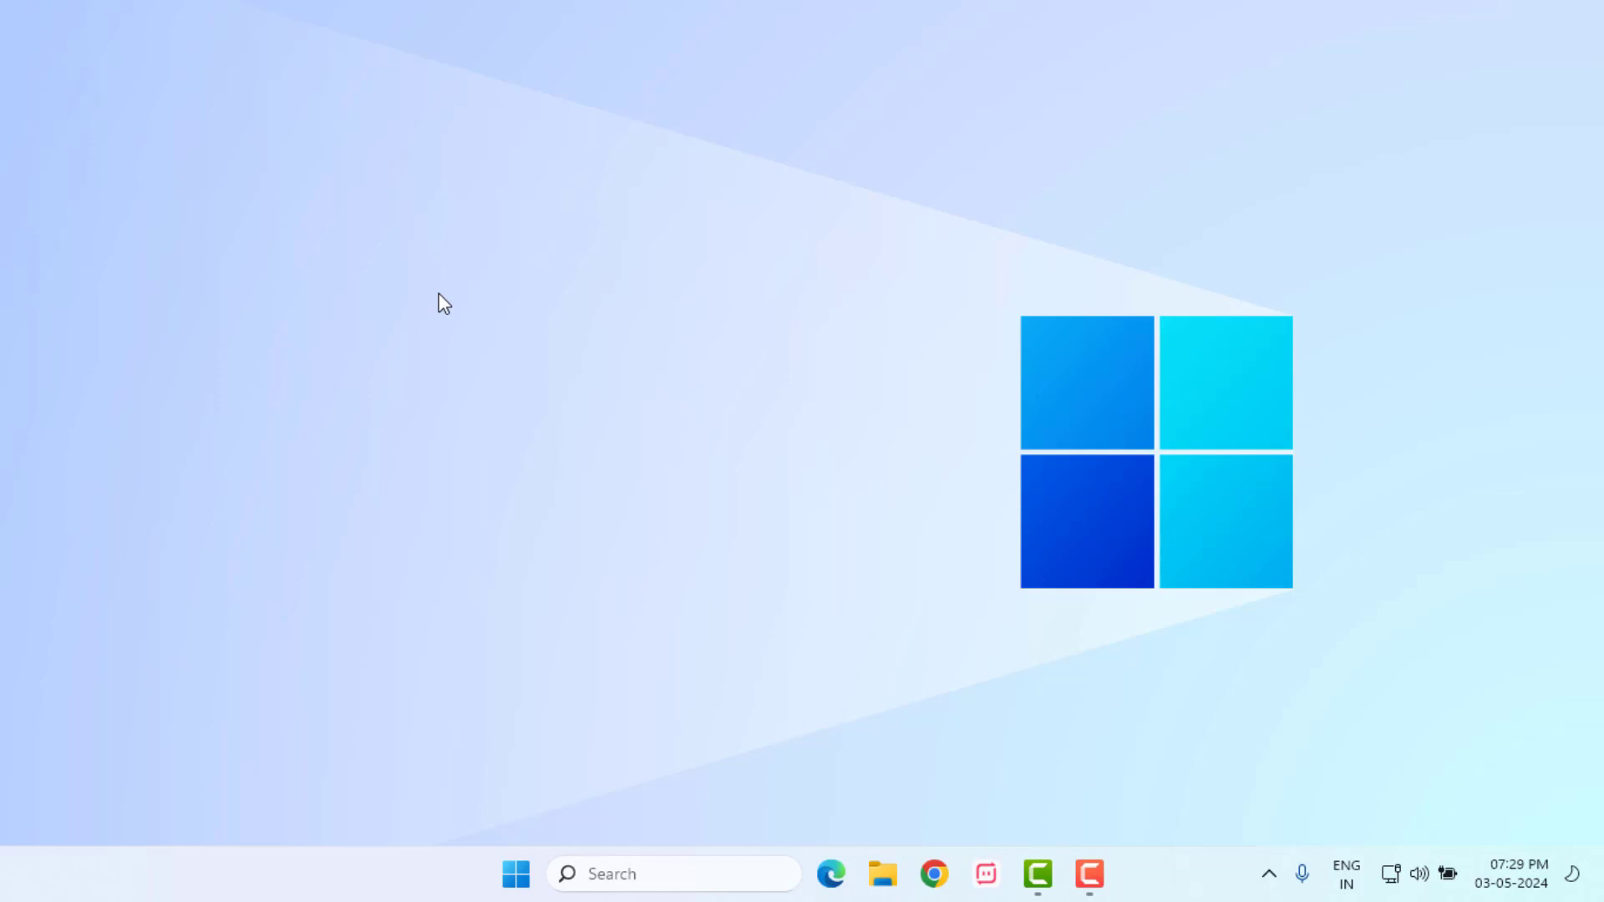
- Search for Control Panel from the taskbar and launch it
click(514, 873)
text(control)
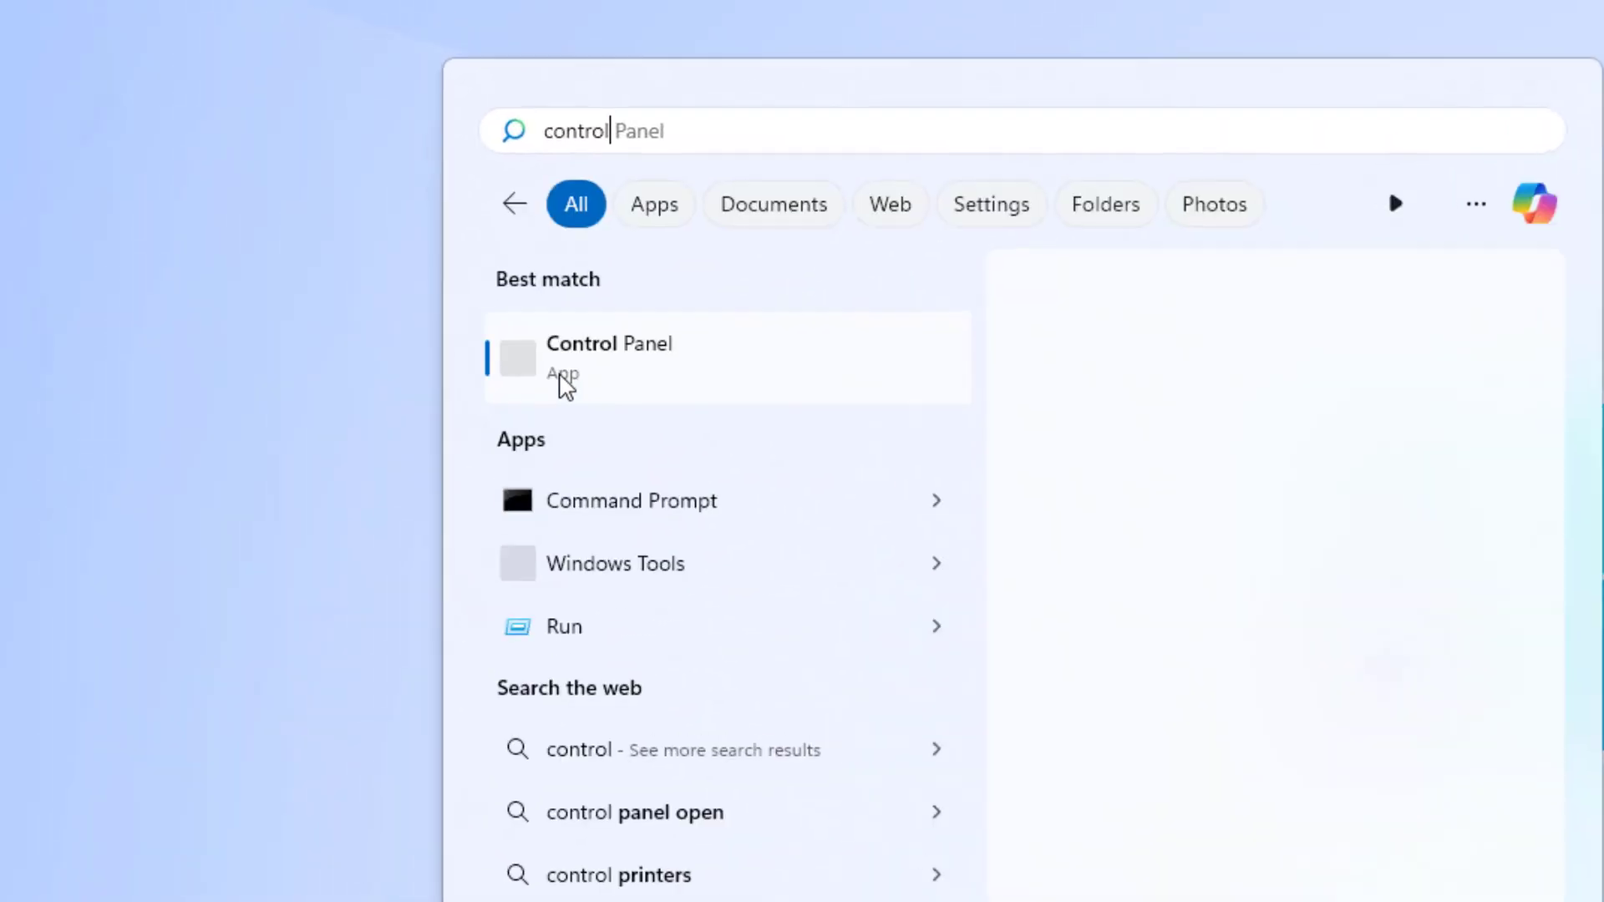
click(610, 343)
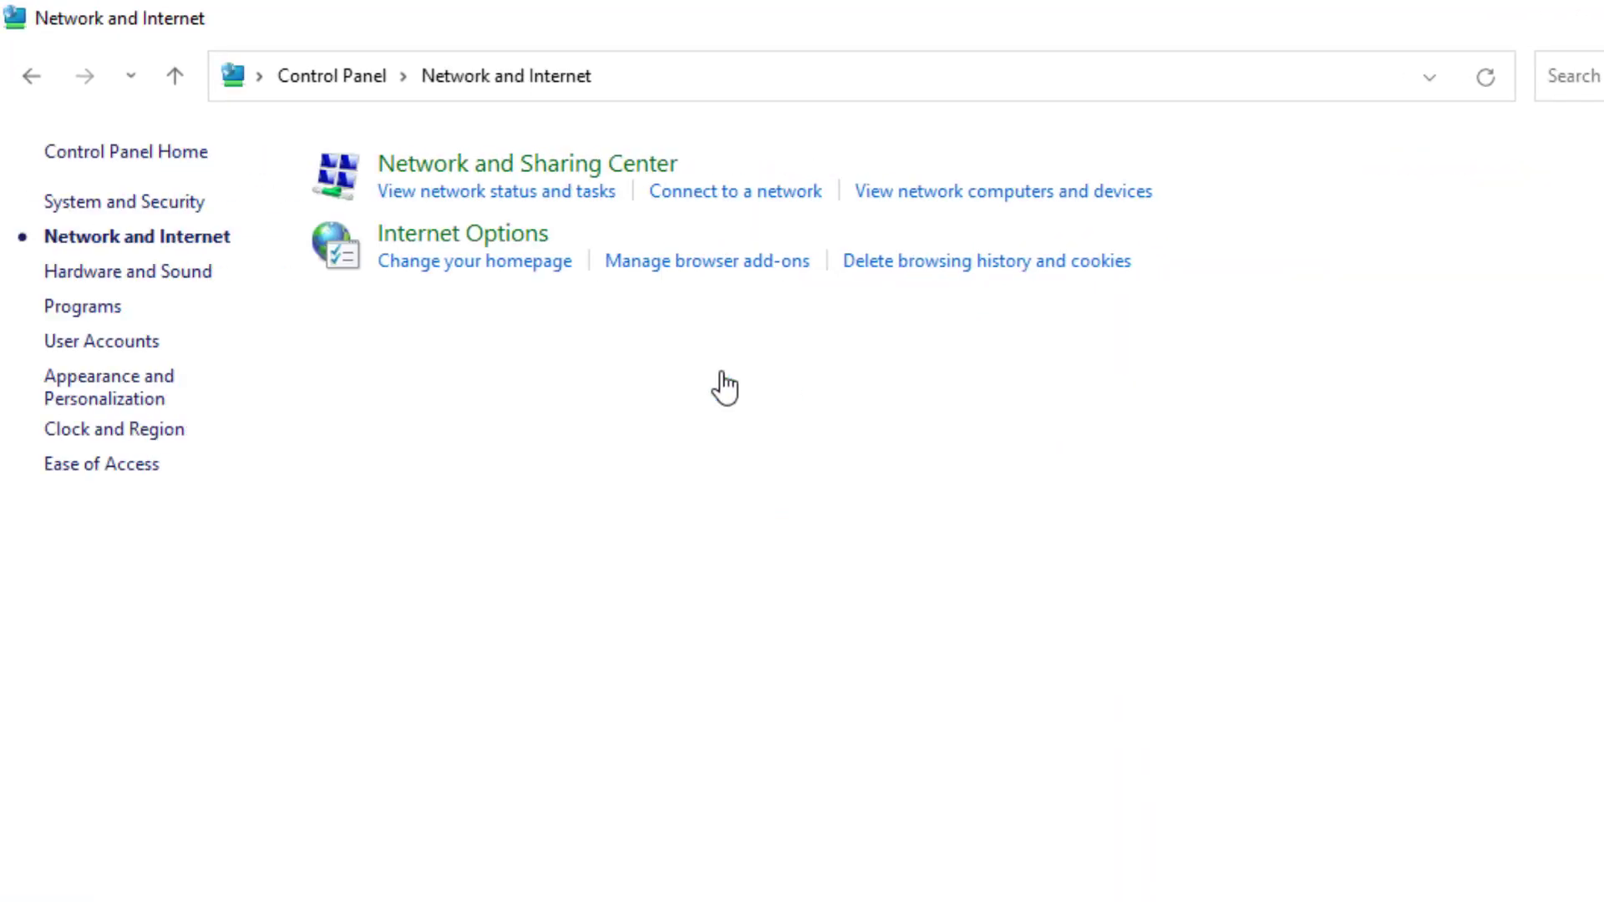
mouse_move(546, 164)
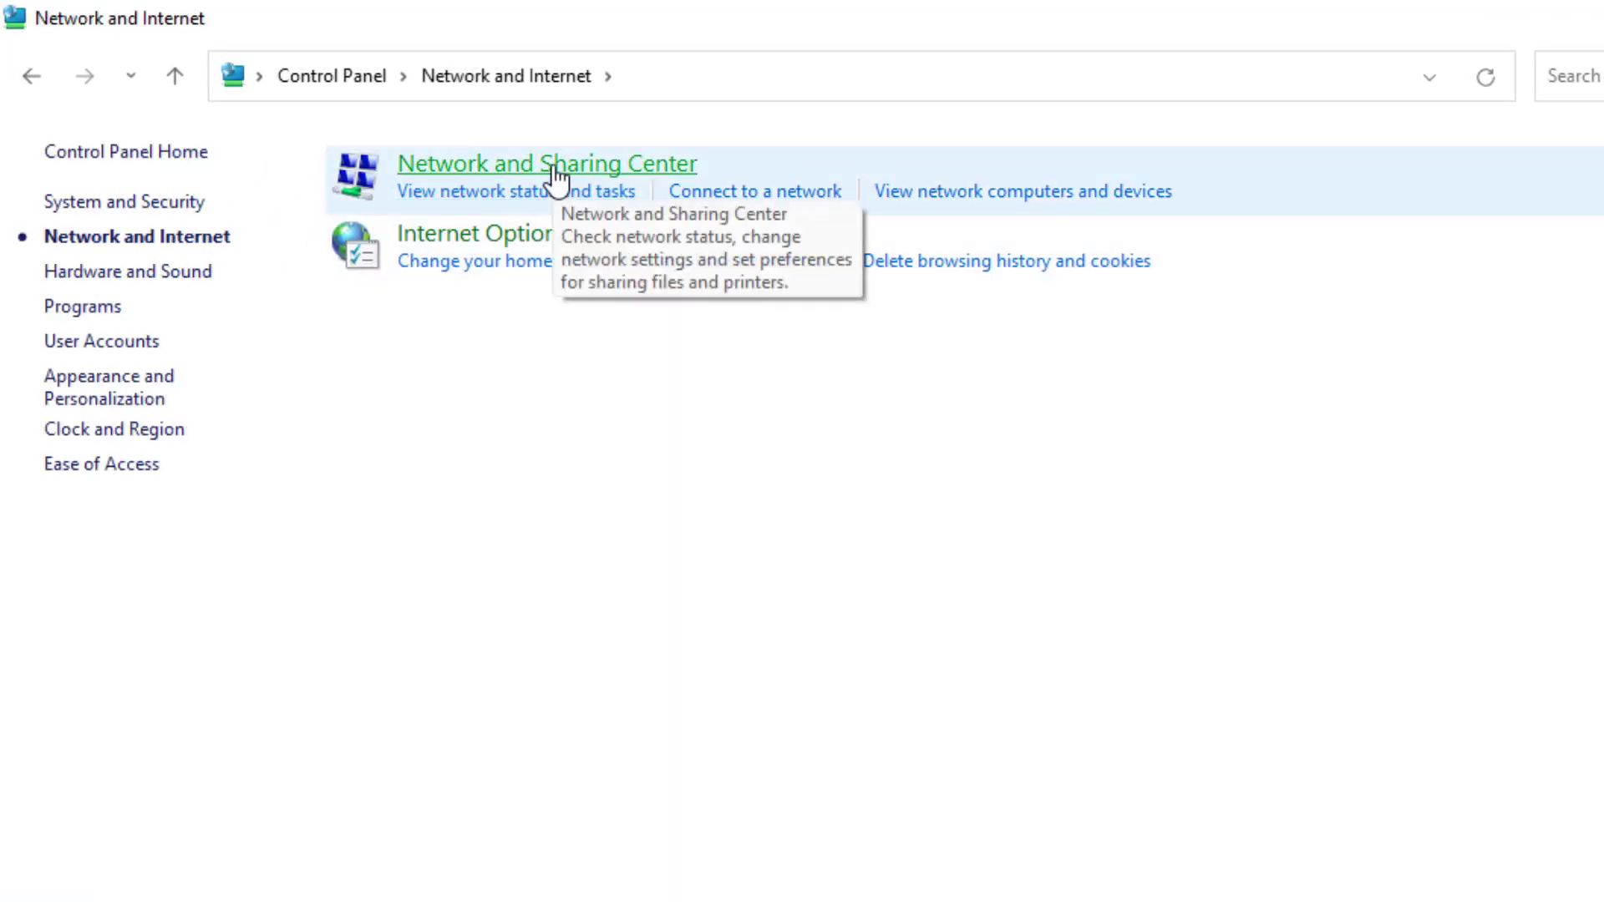
- Go through Network and Sharing Center to the Network Connections adapter list
click(546, 163)
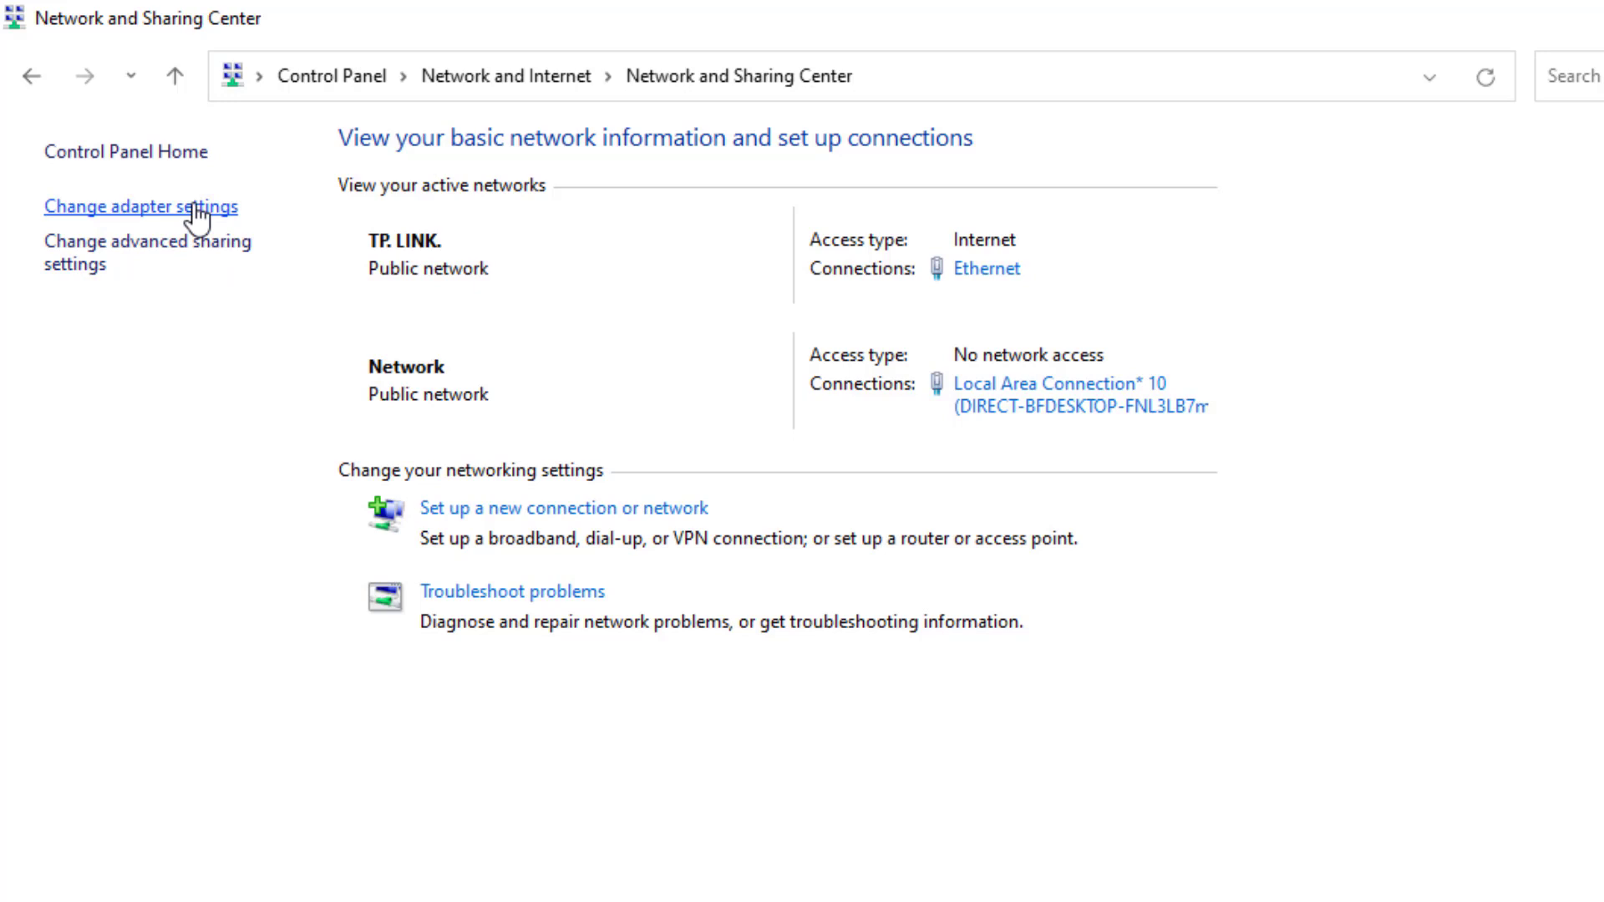
click(141, 206)
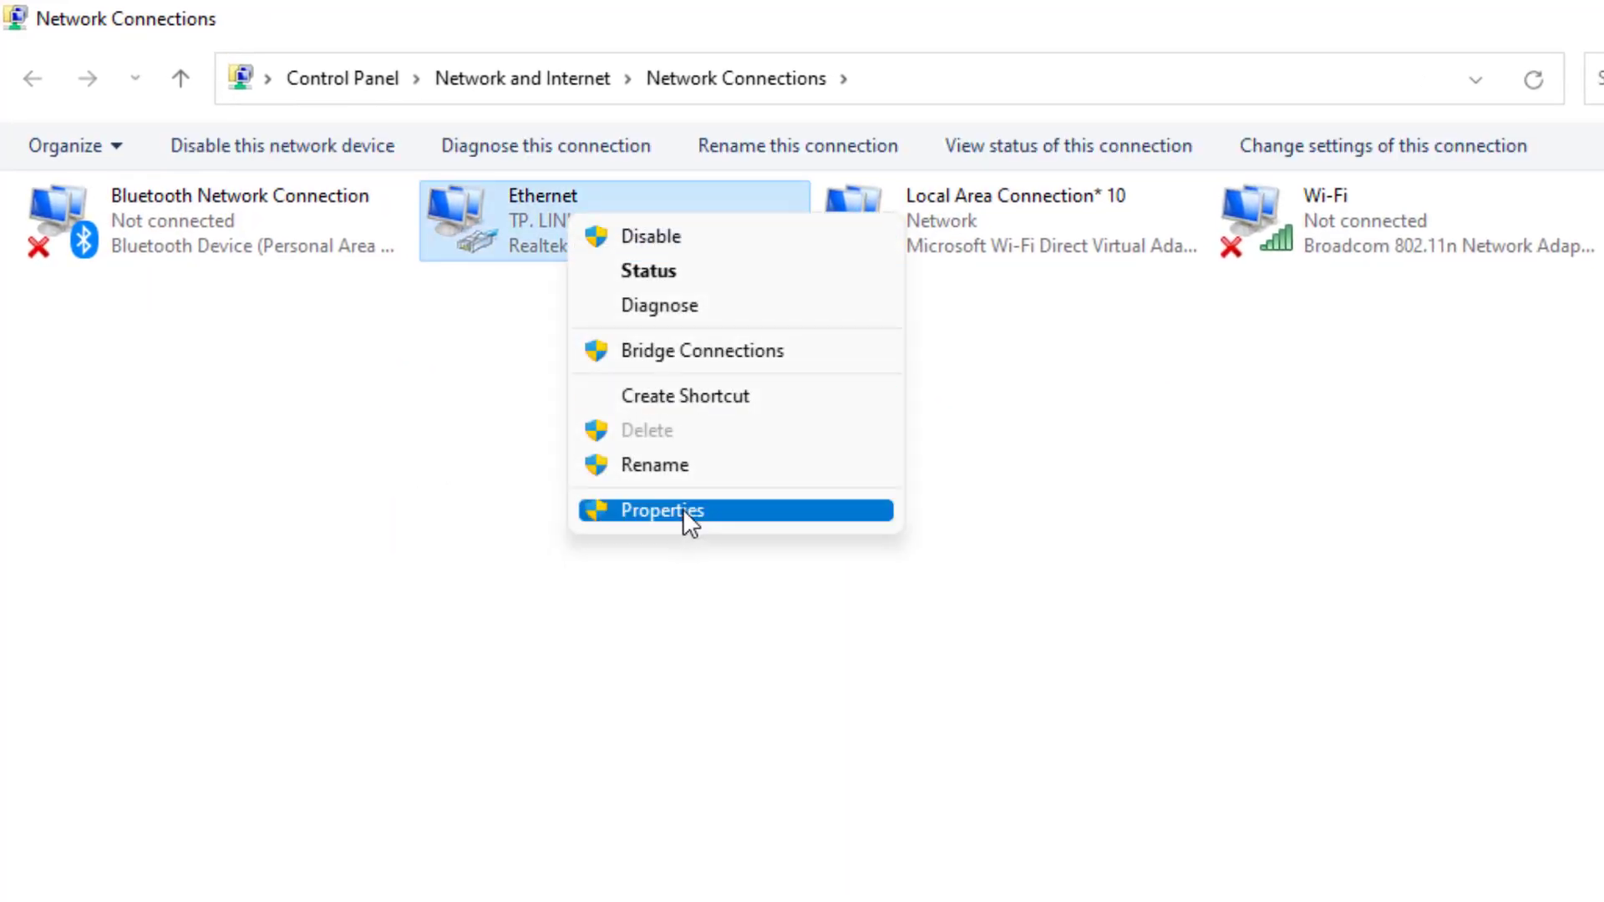
- Set Ethernet IPv4 preferred DNS 8.8.8.8 and alternate 8.8.4.4, then close Properties
click(662, 509)
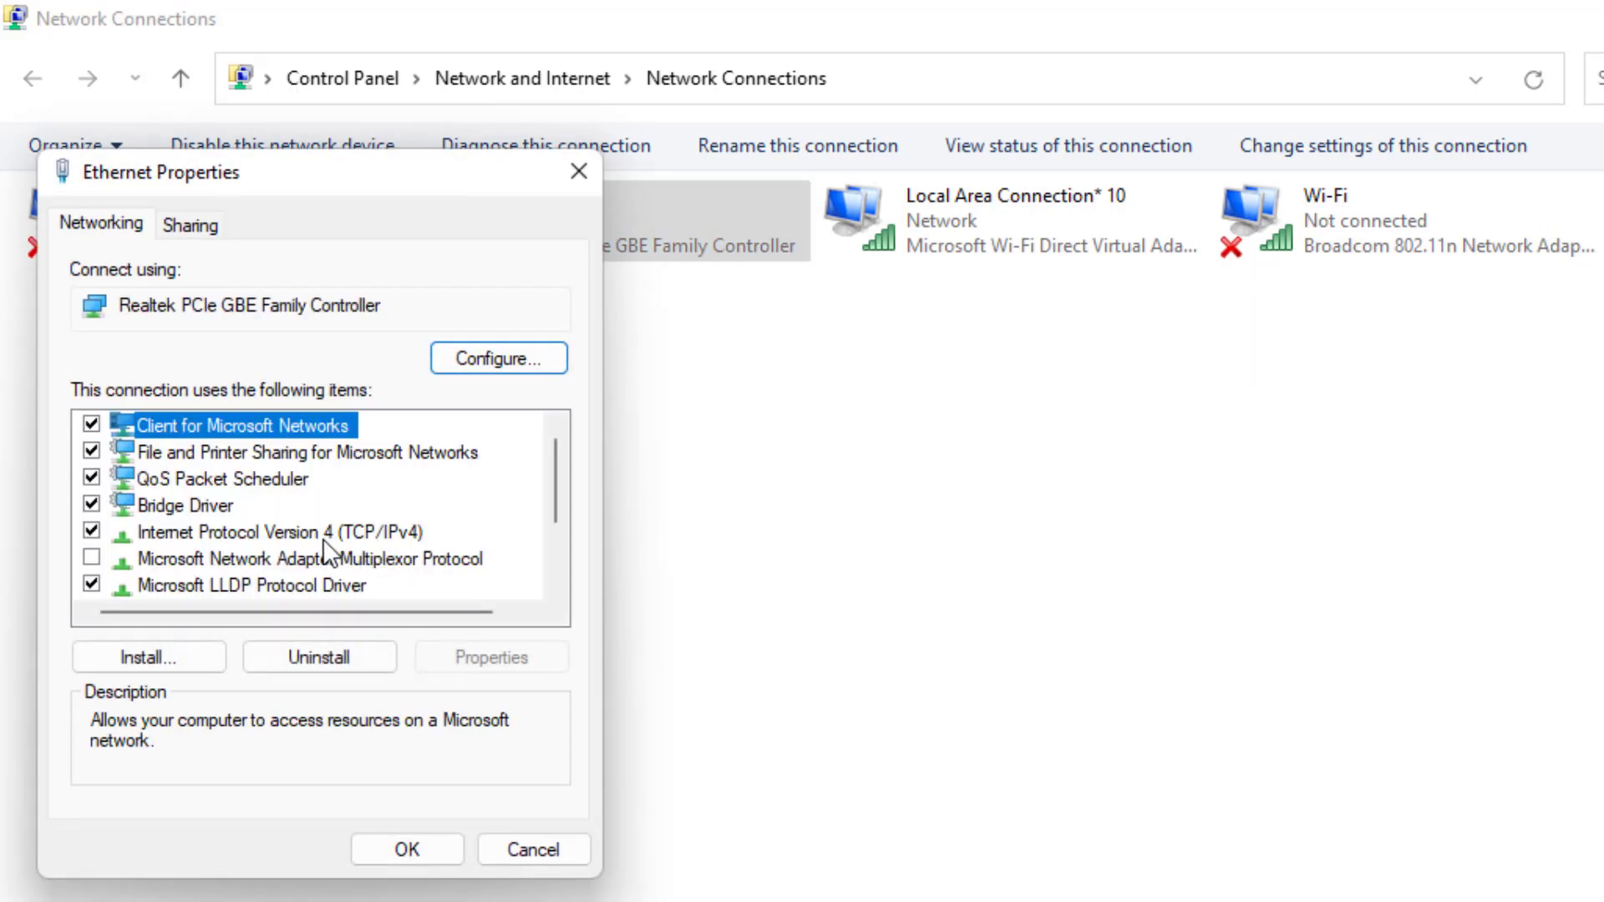
click(268, 532)
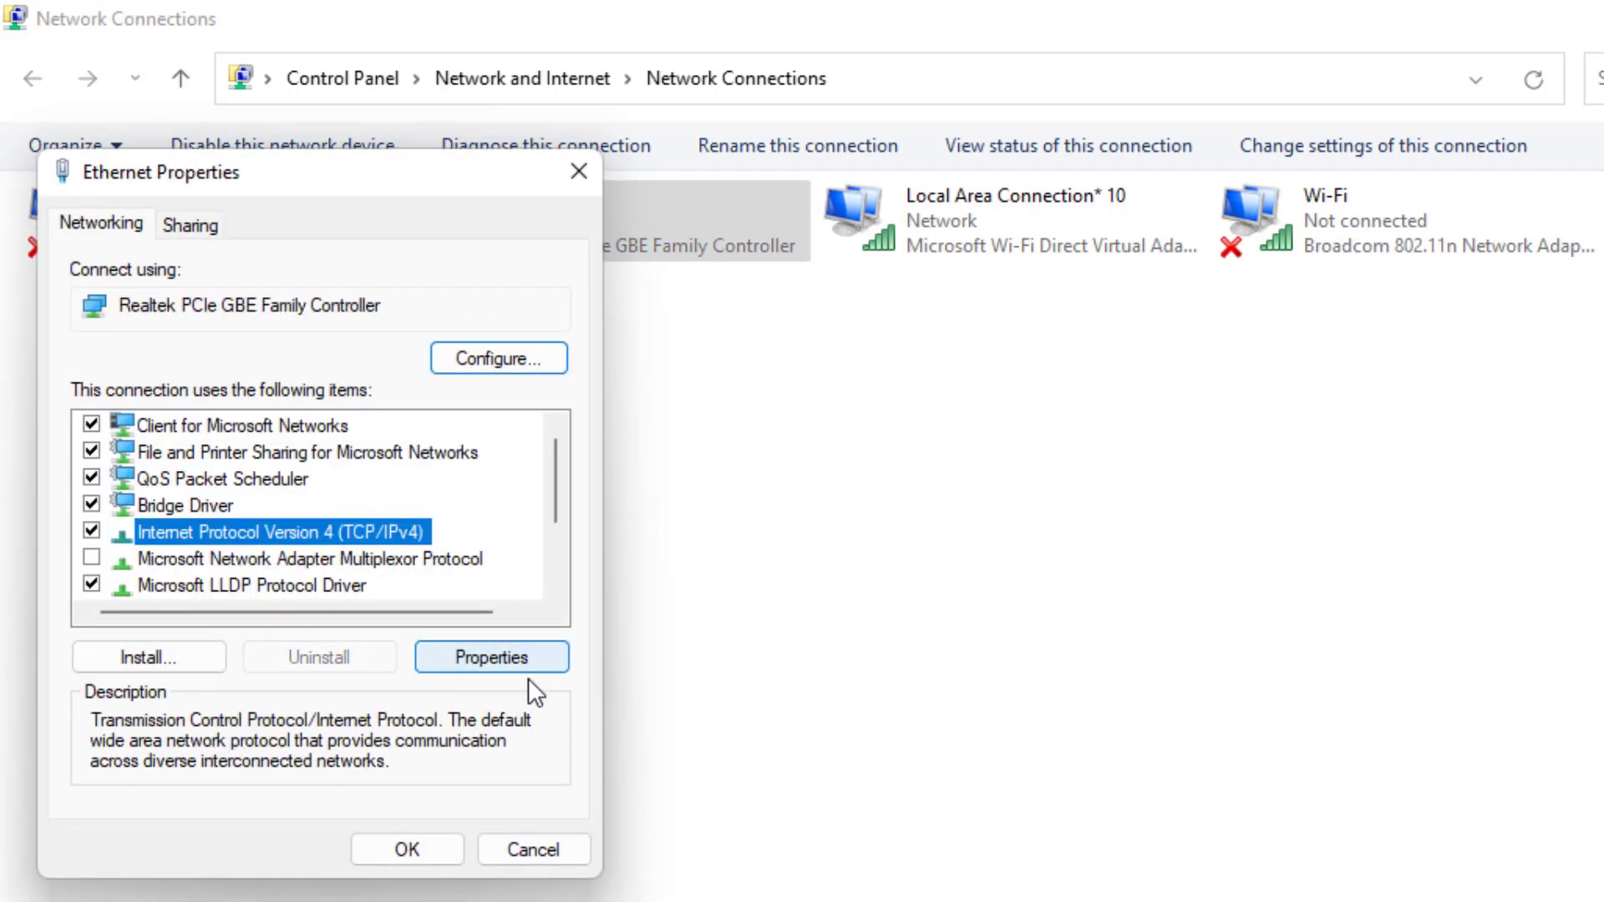
click(491, 656)
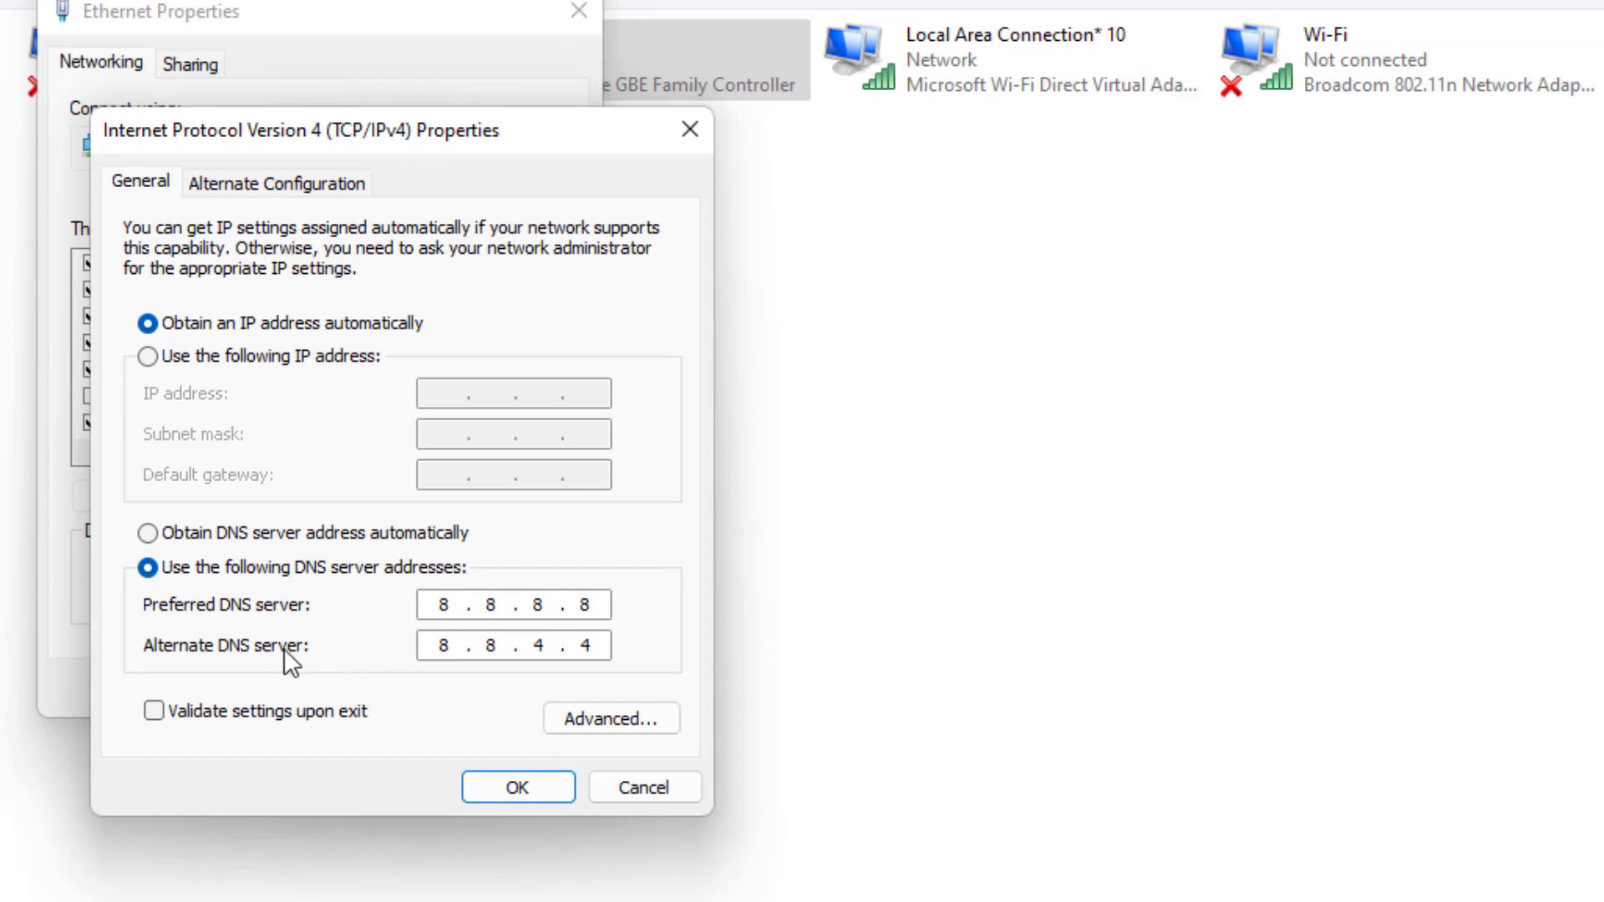
click(518, 786)
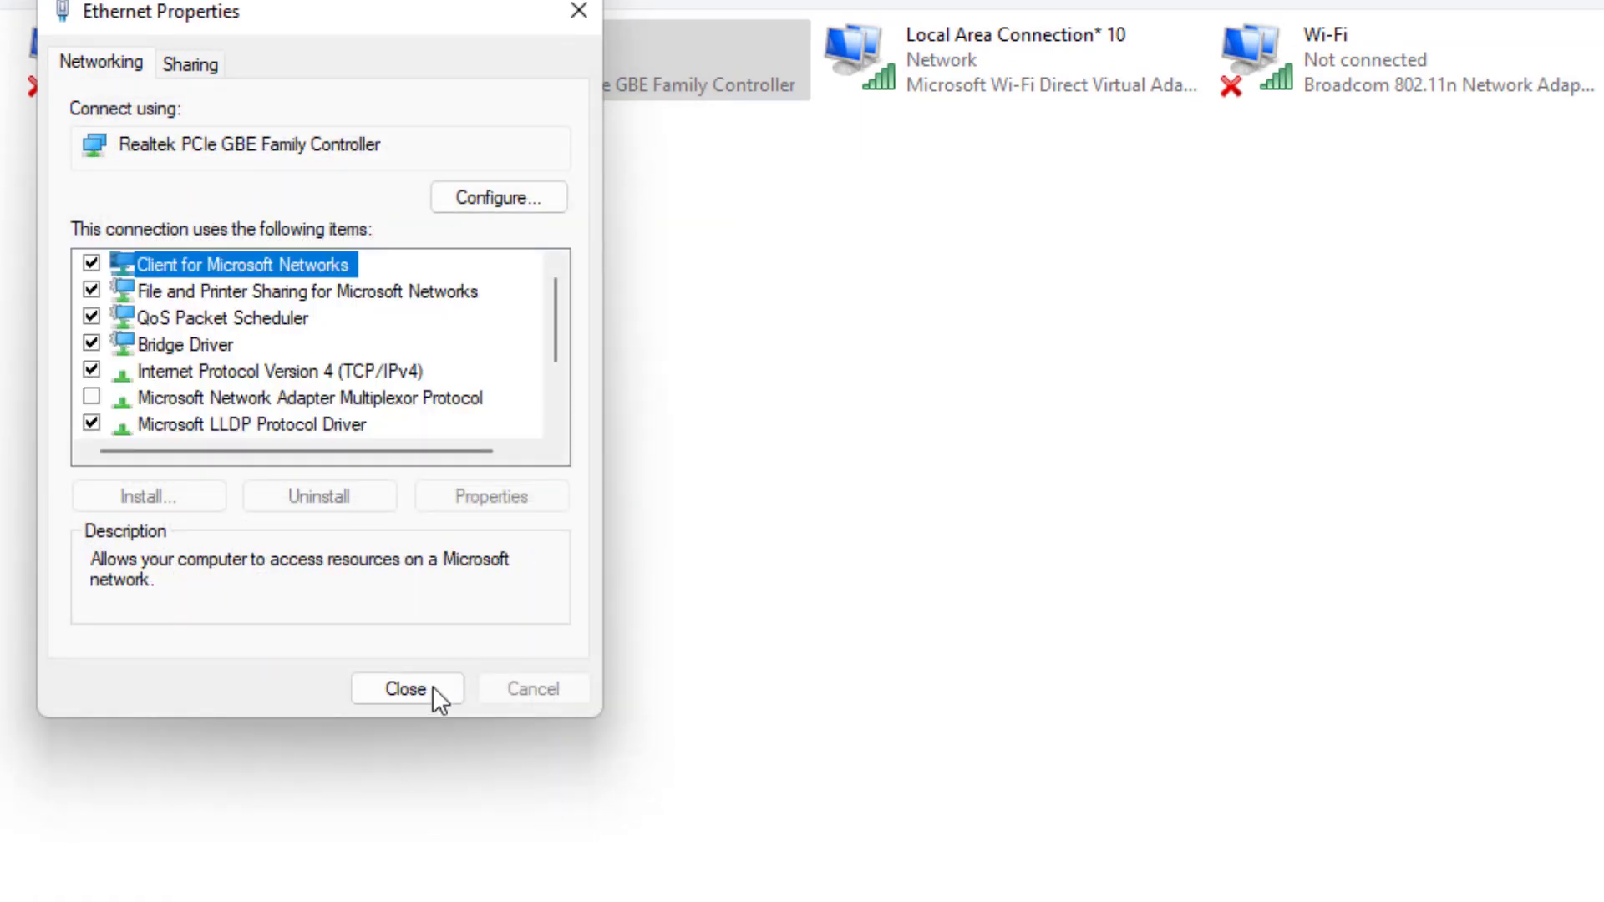
click(406, 688)
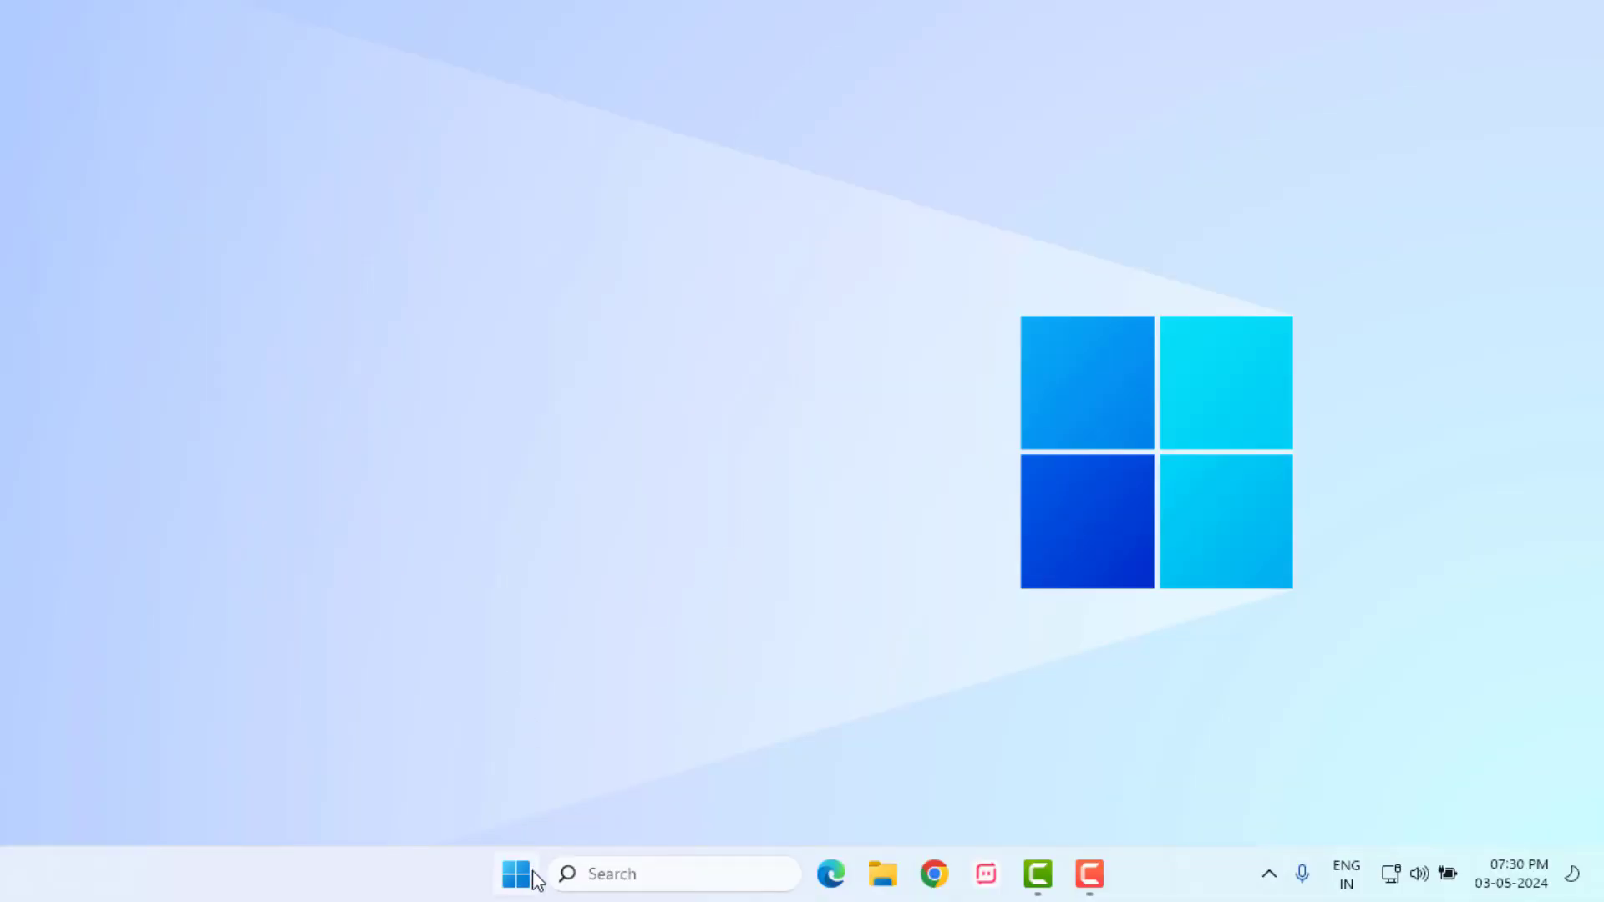
- Open Settings from Start and launch the Internet Connections troubleshooter under Troubleshoot
click(515, 873)
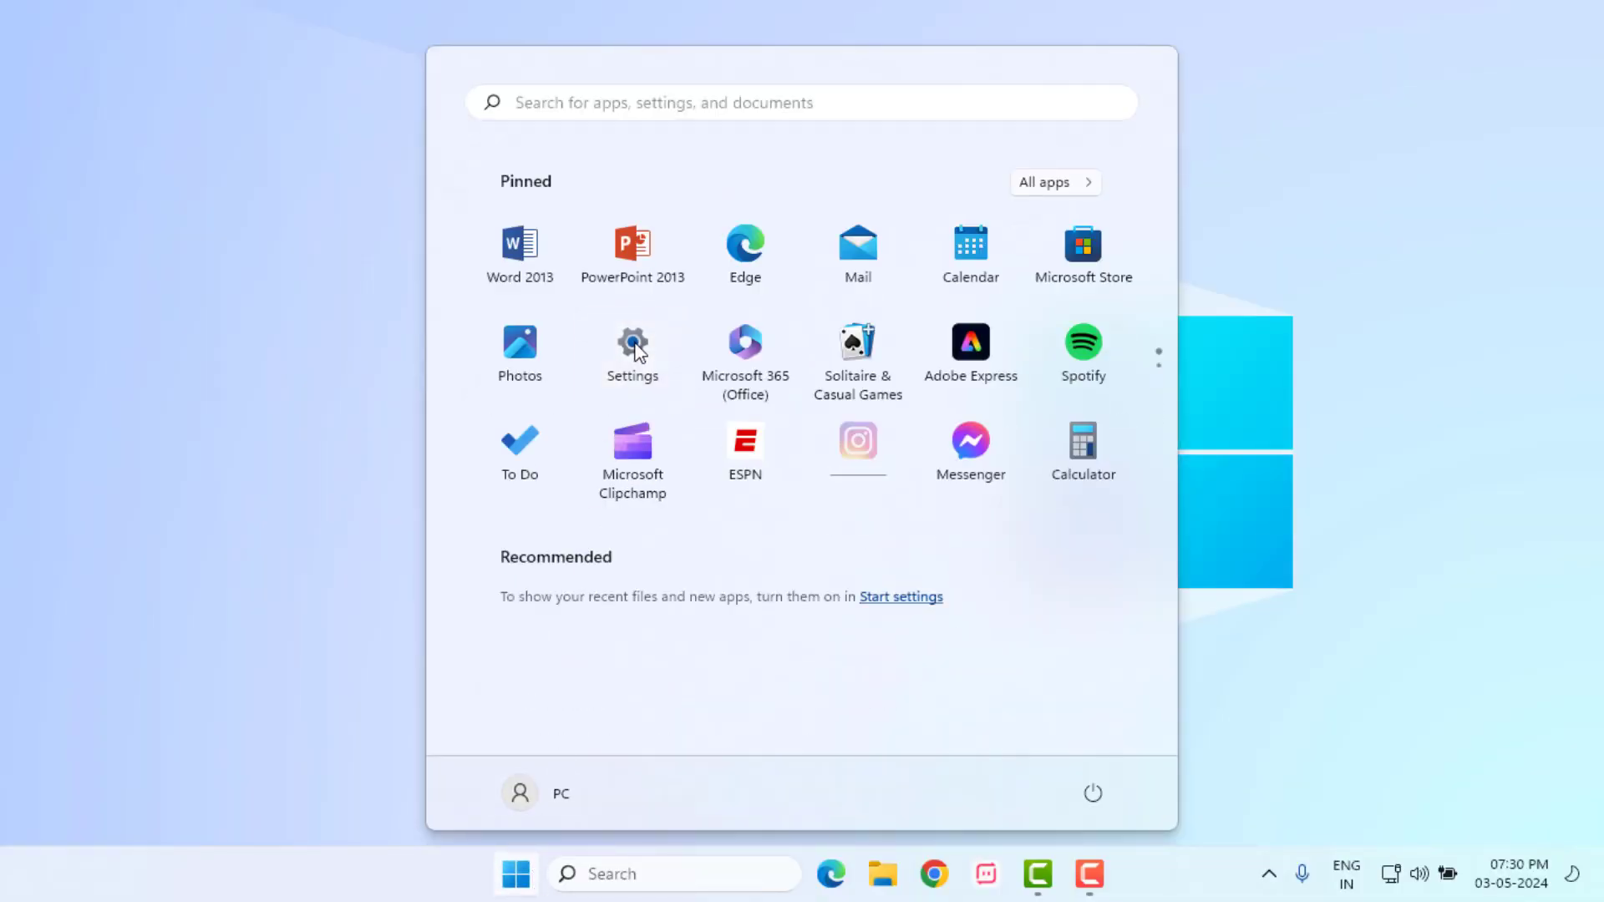
click(632, 352)
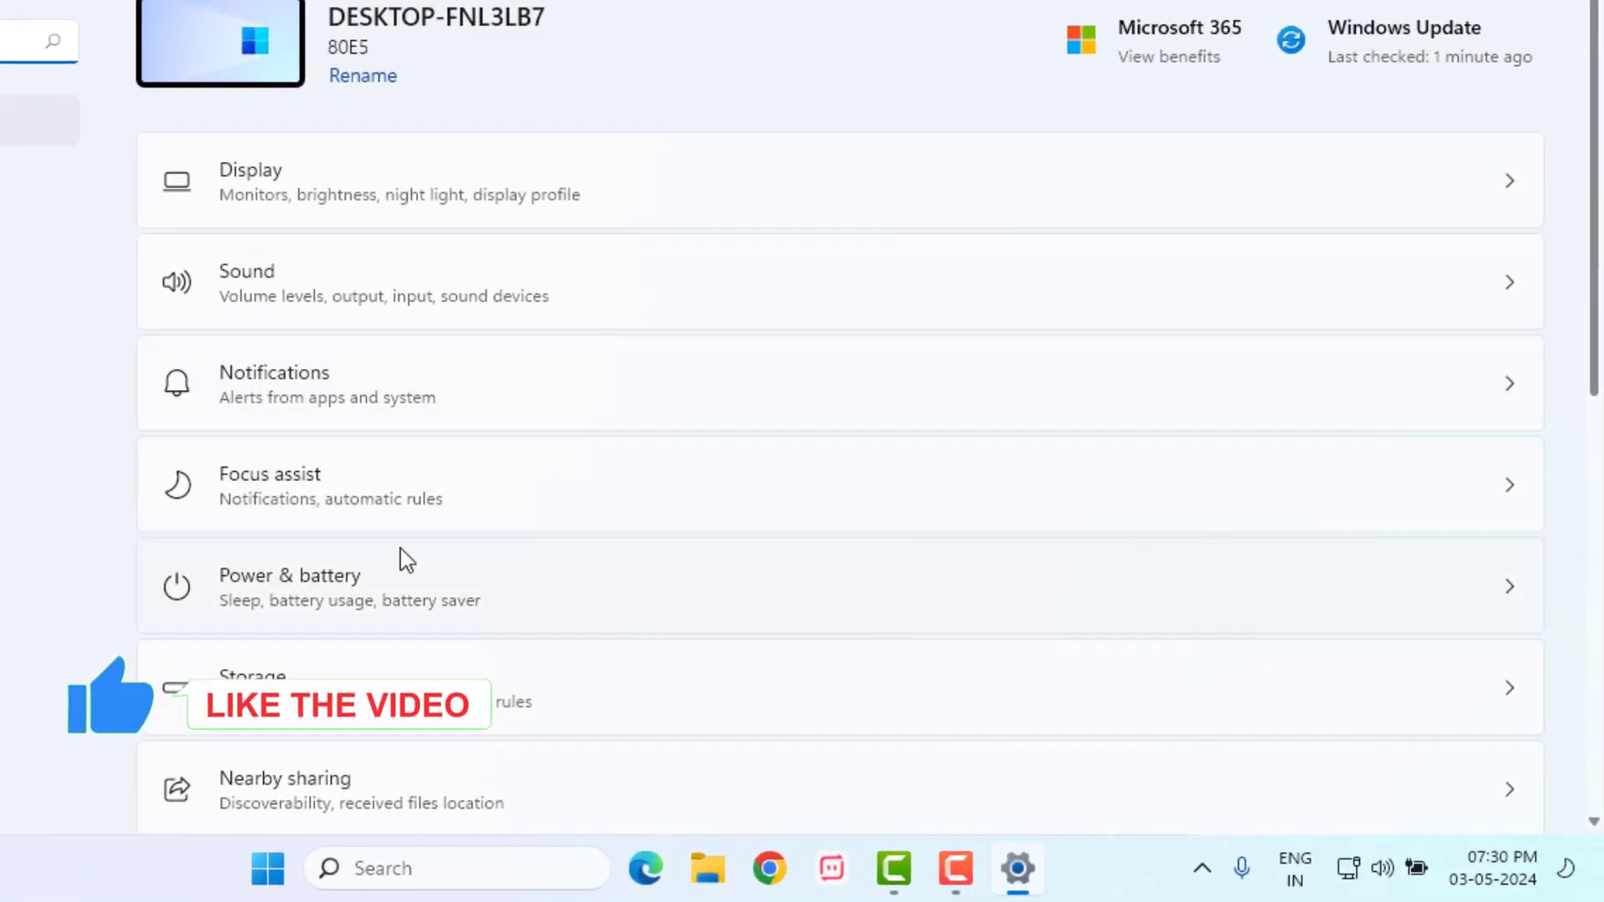
scroll(down, 3)
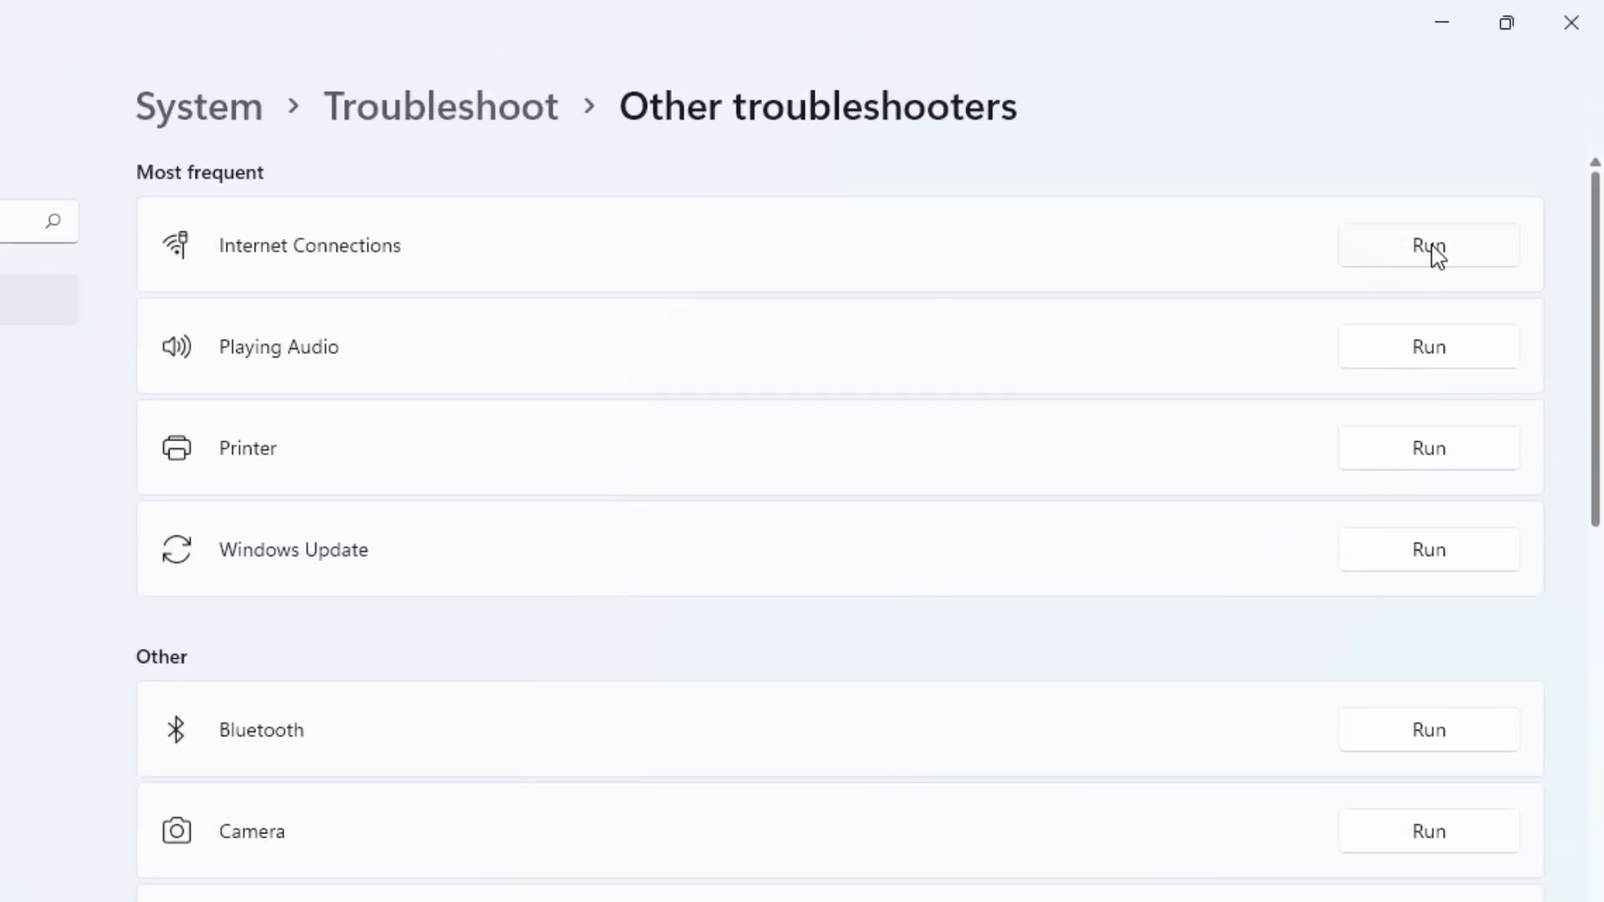
click(1427, 245)
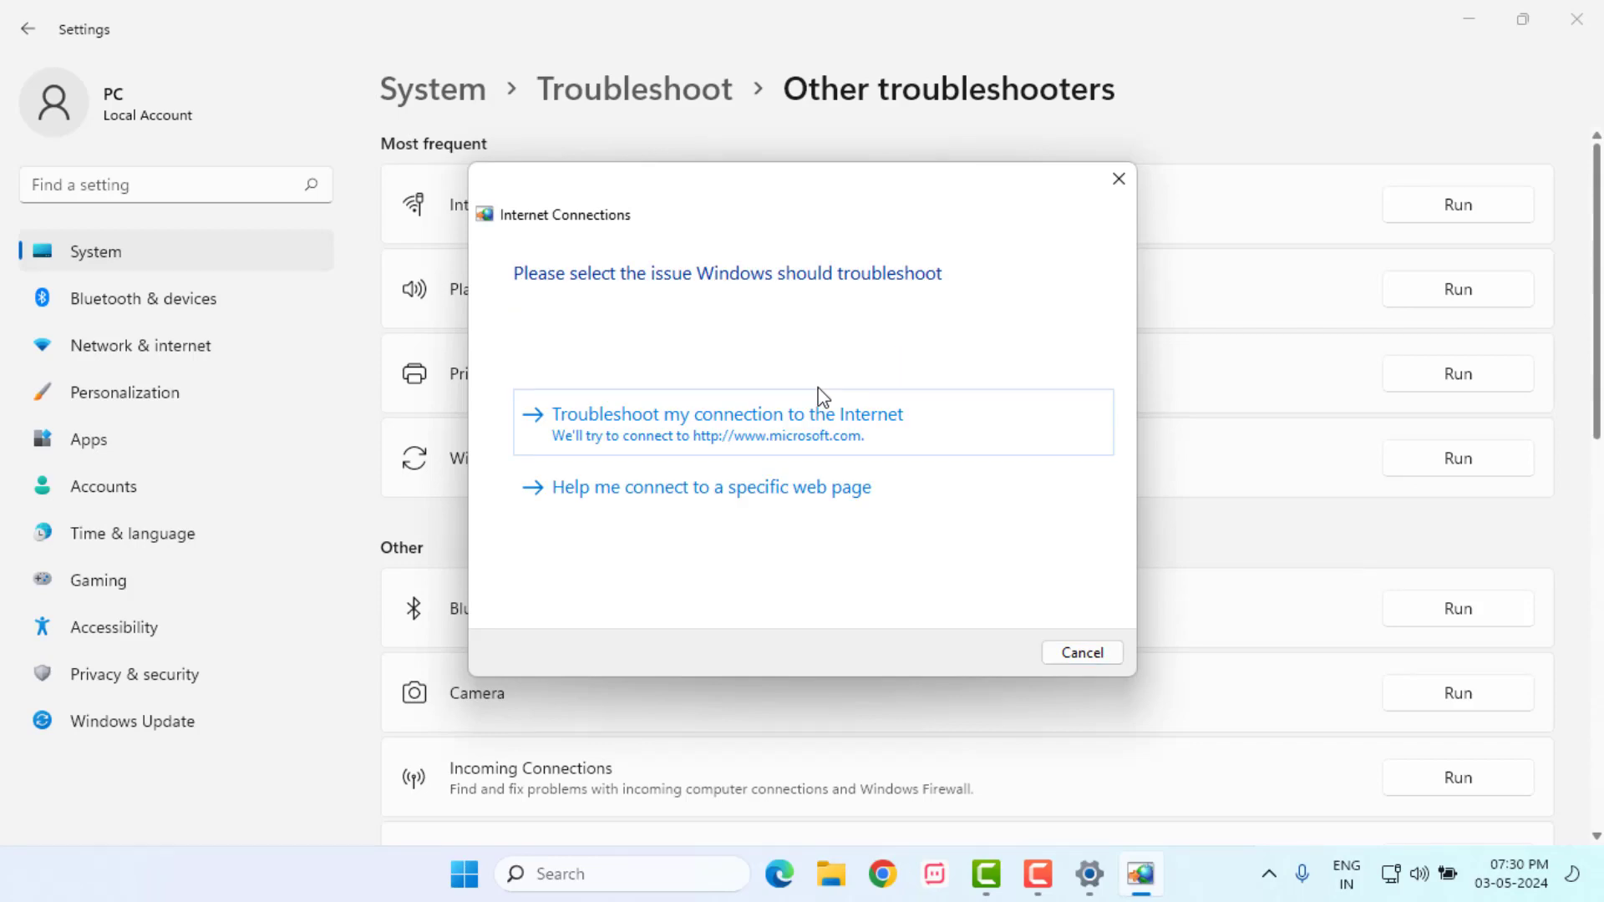
mouse_move(1081, 653)
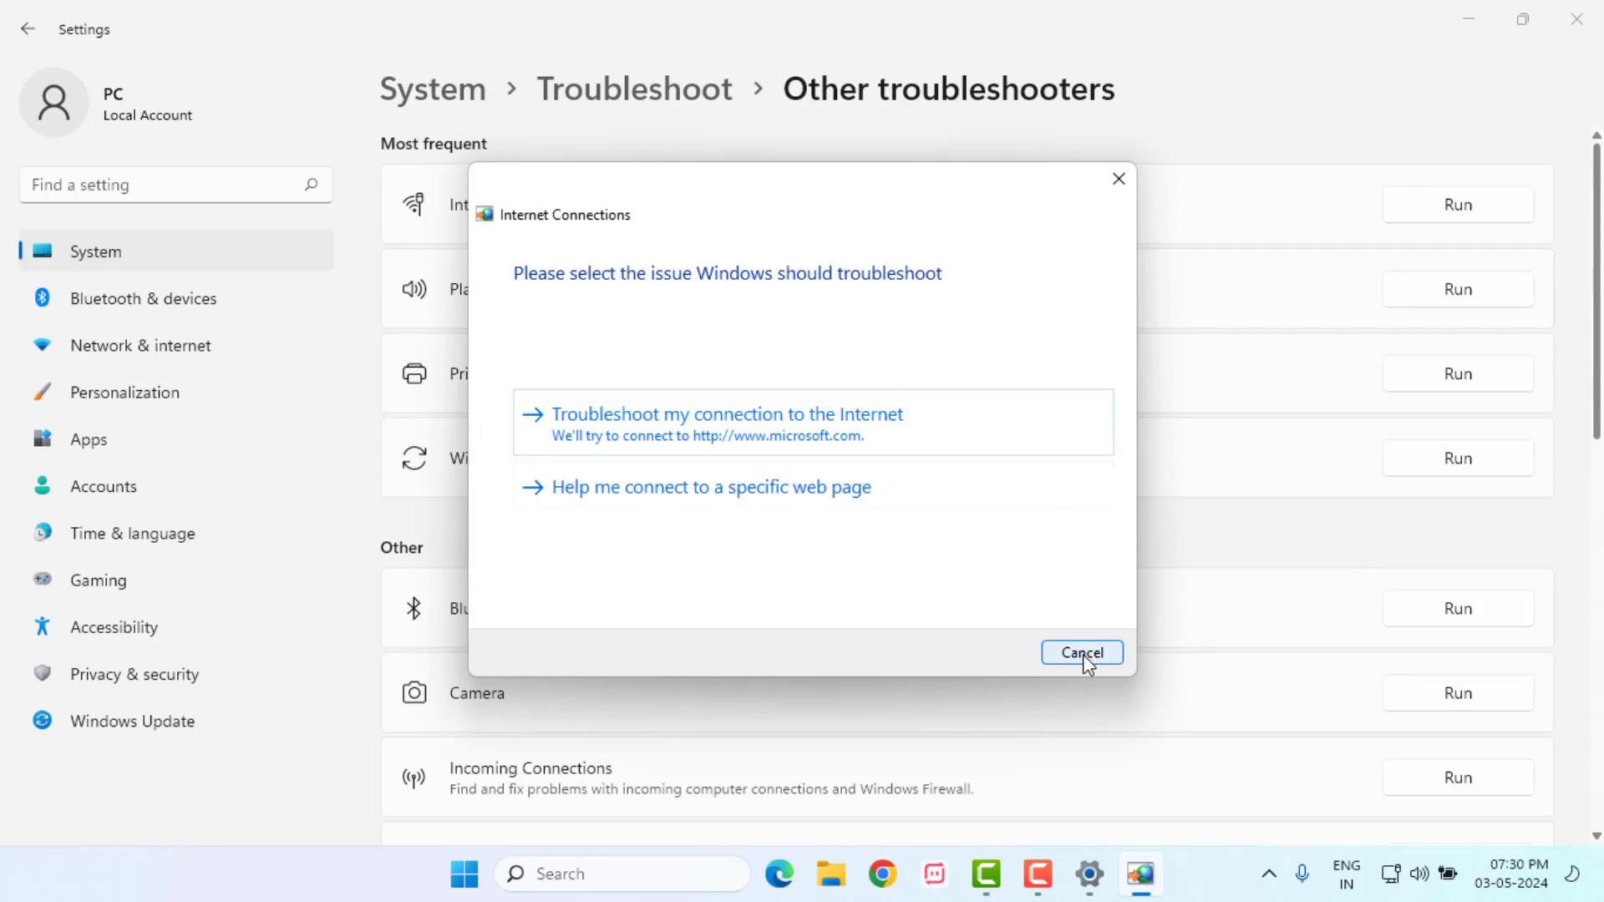
- Cancel the Internet Connections troubleshooter without choosing an issue
click(1081, 652)
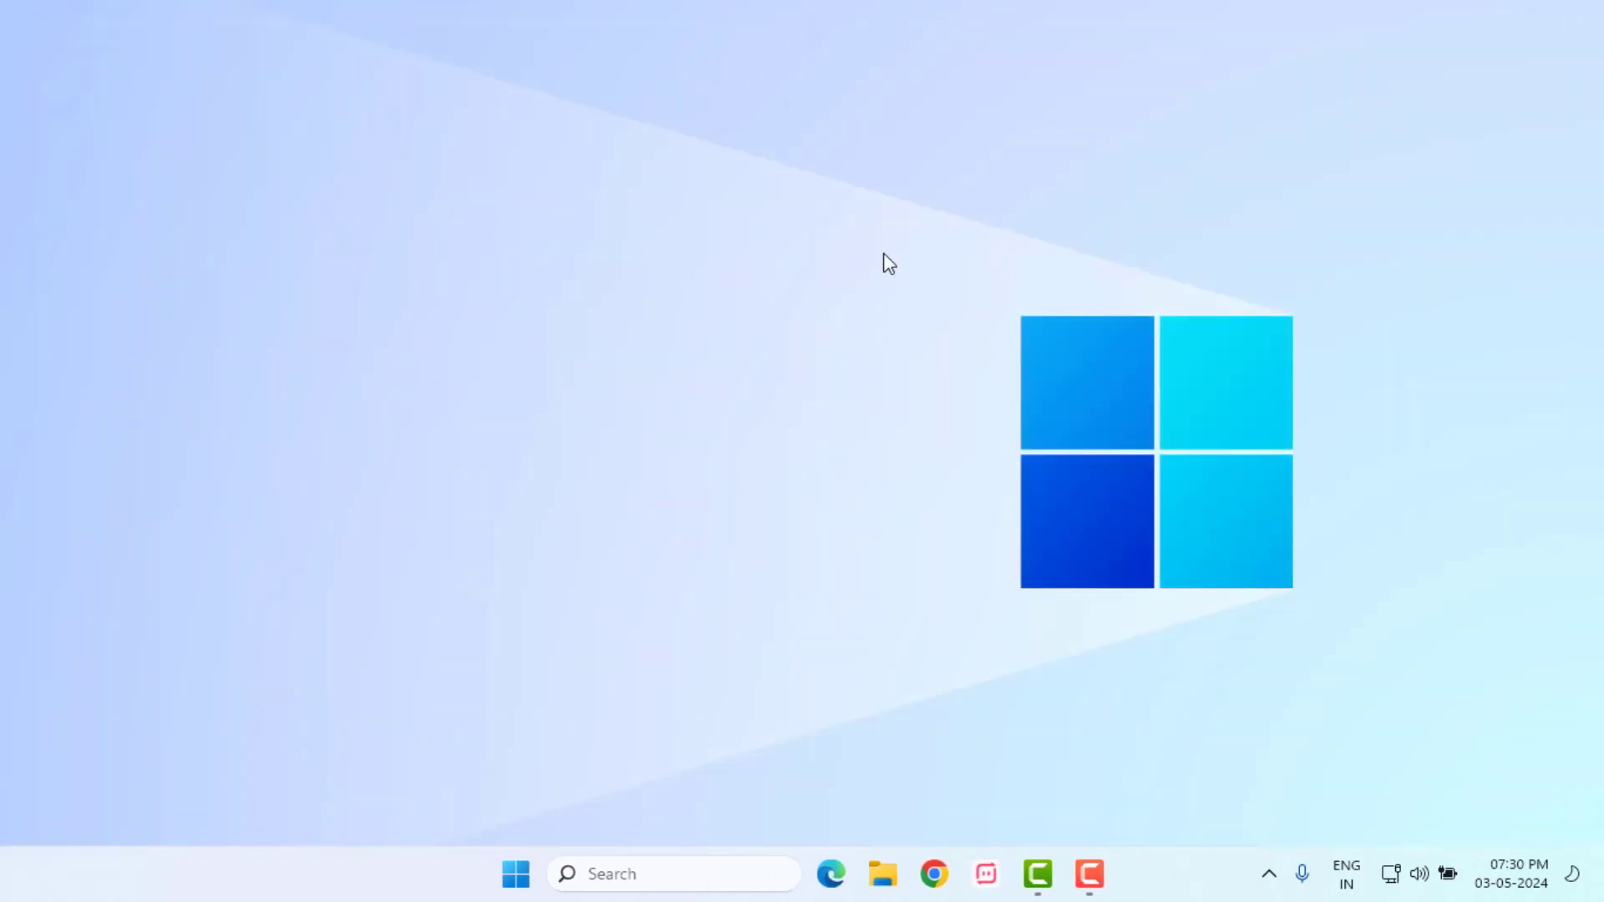
mouse_move(939, 856)
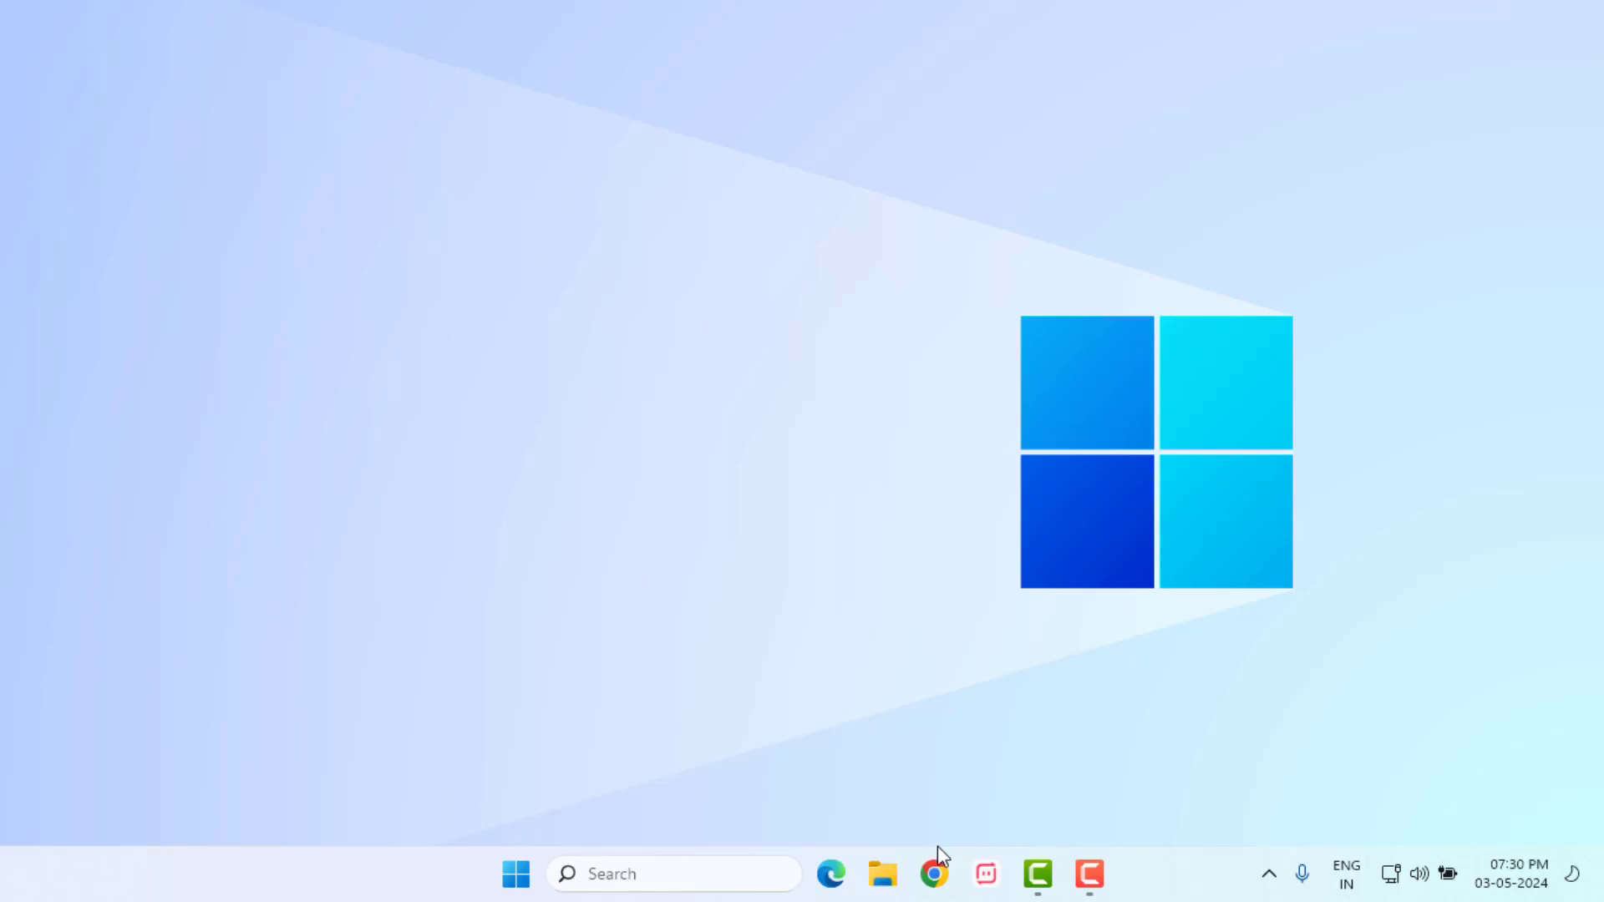
- Clear Chrome's all-time history, cookies and cached files via Privacy and security
click(933, 874)
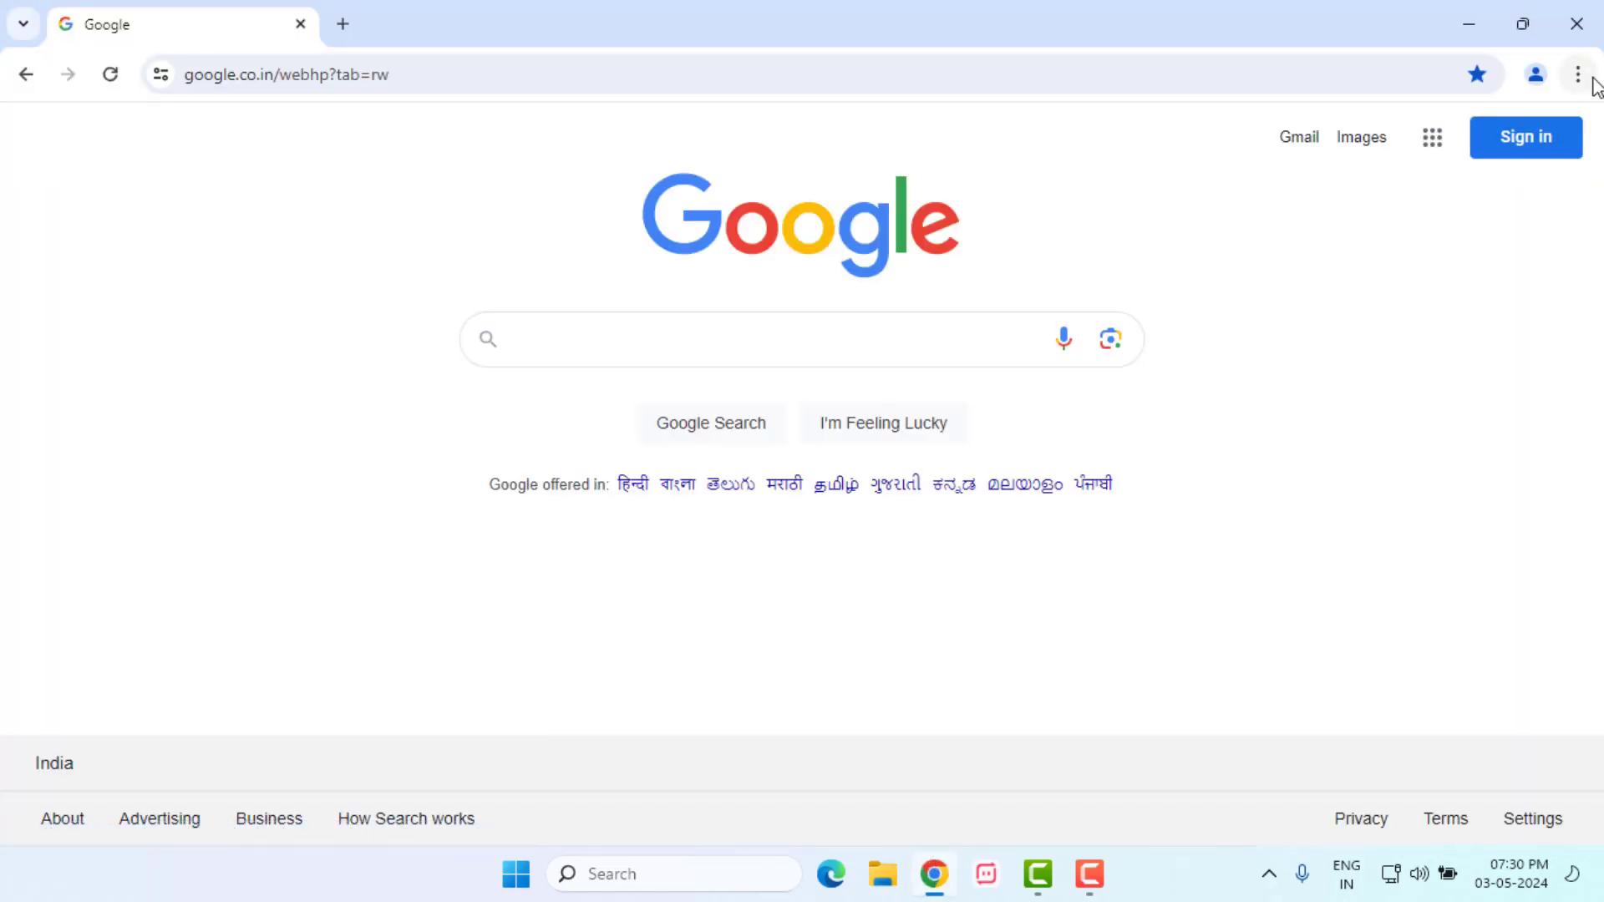
click(1576, 74)
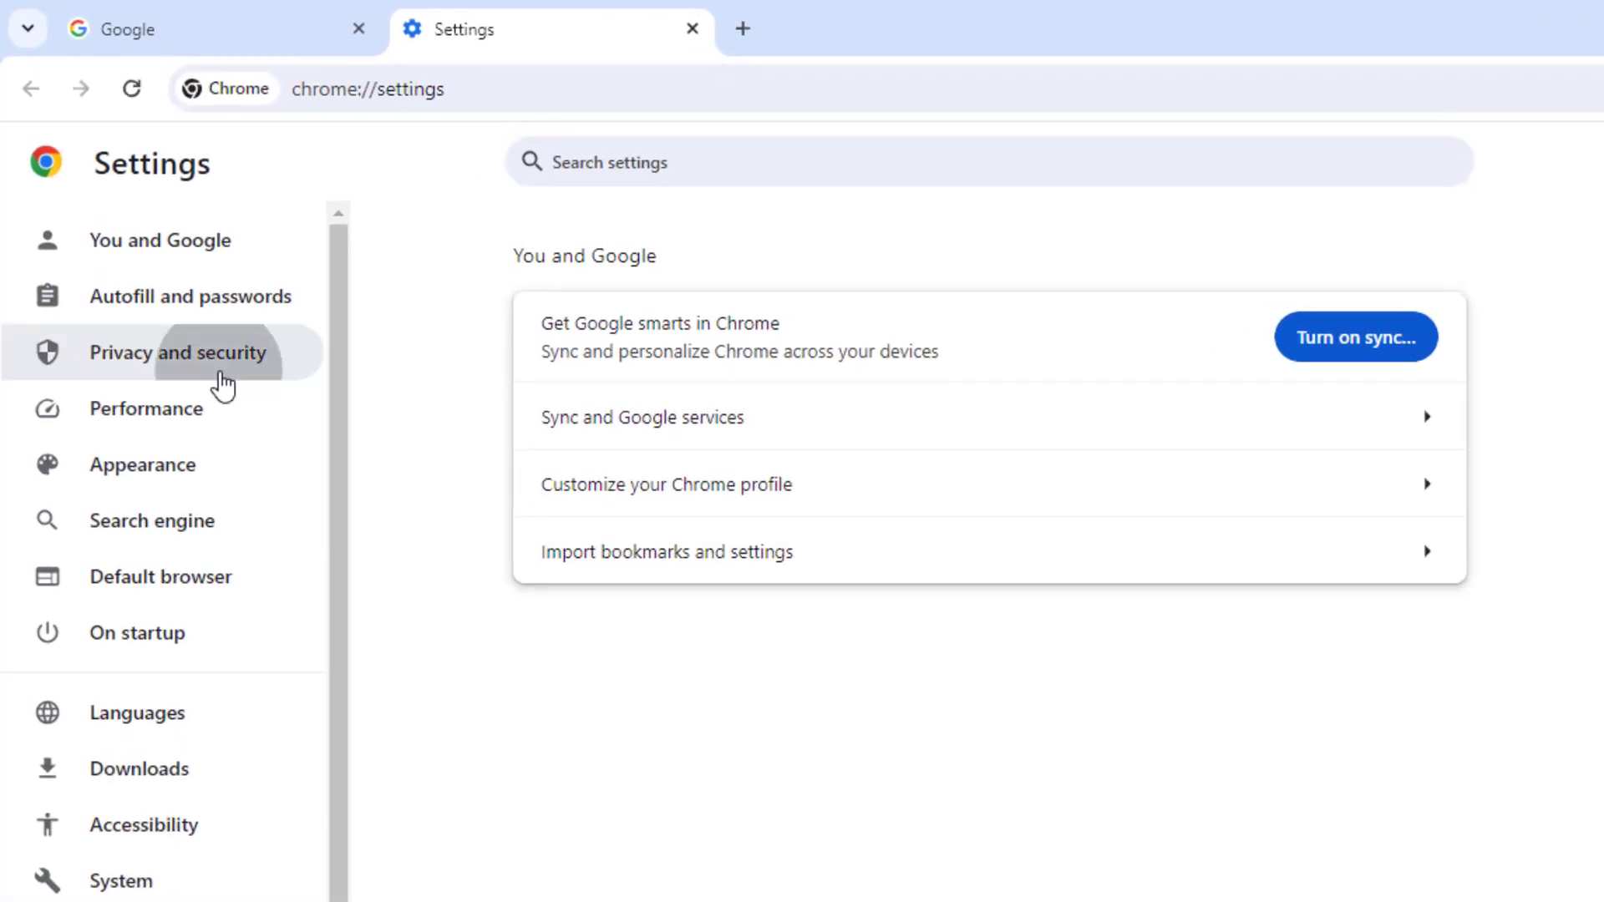
click(177, 352)
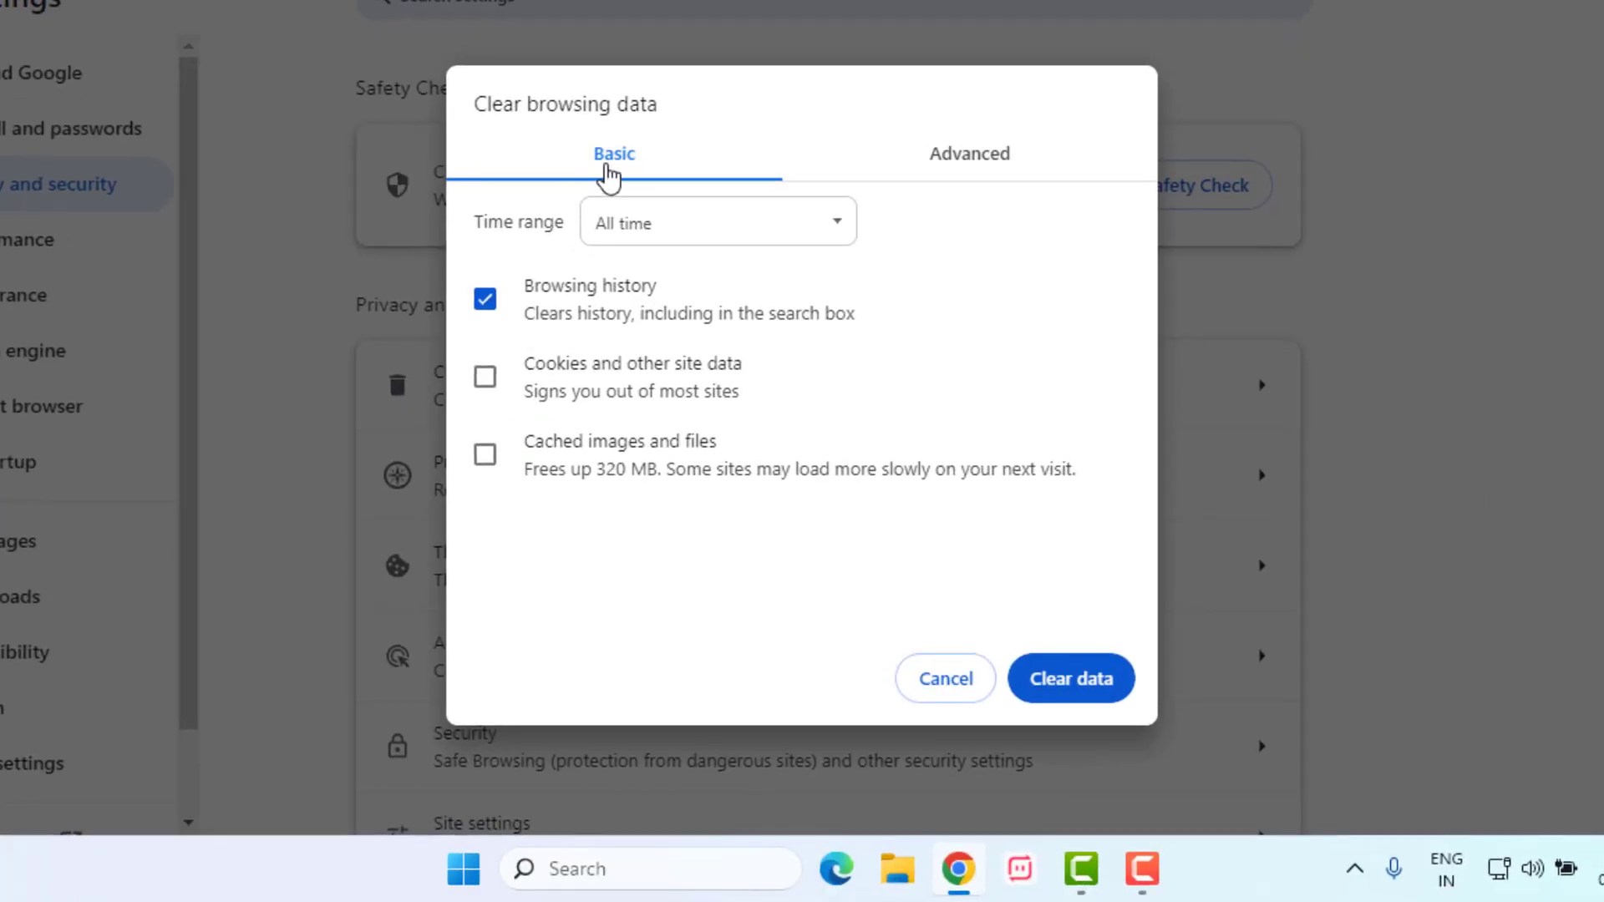
click(716, 221)
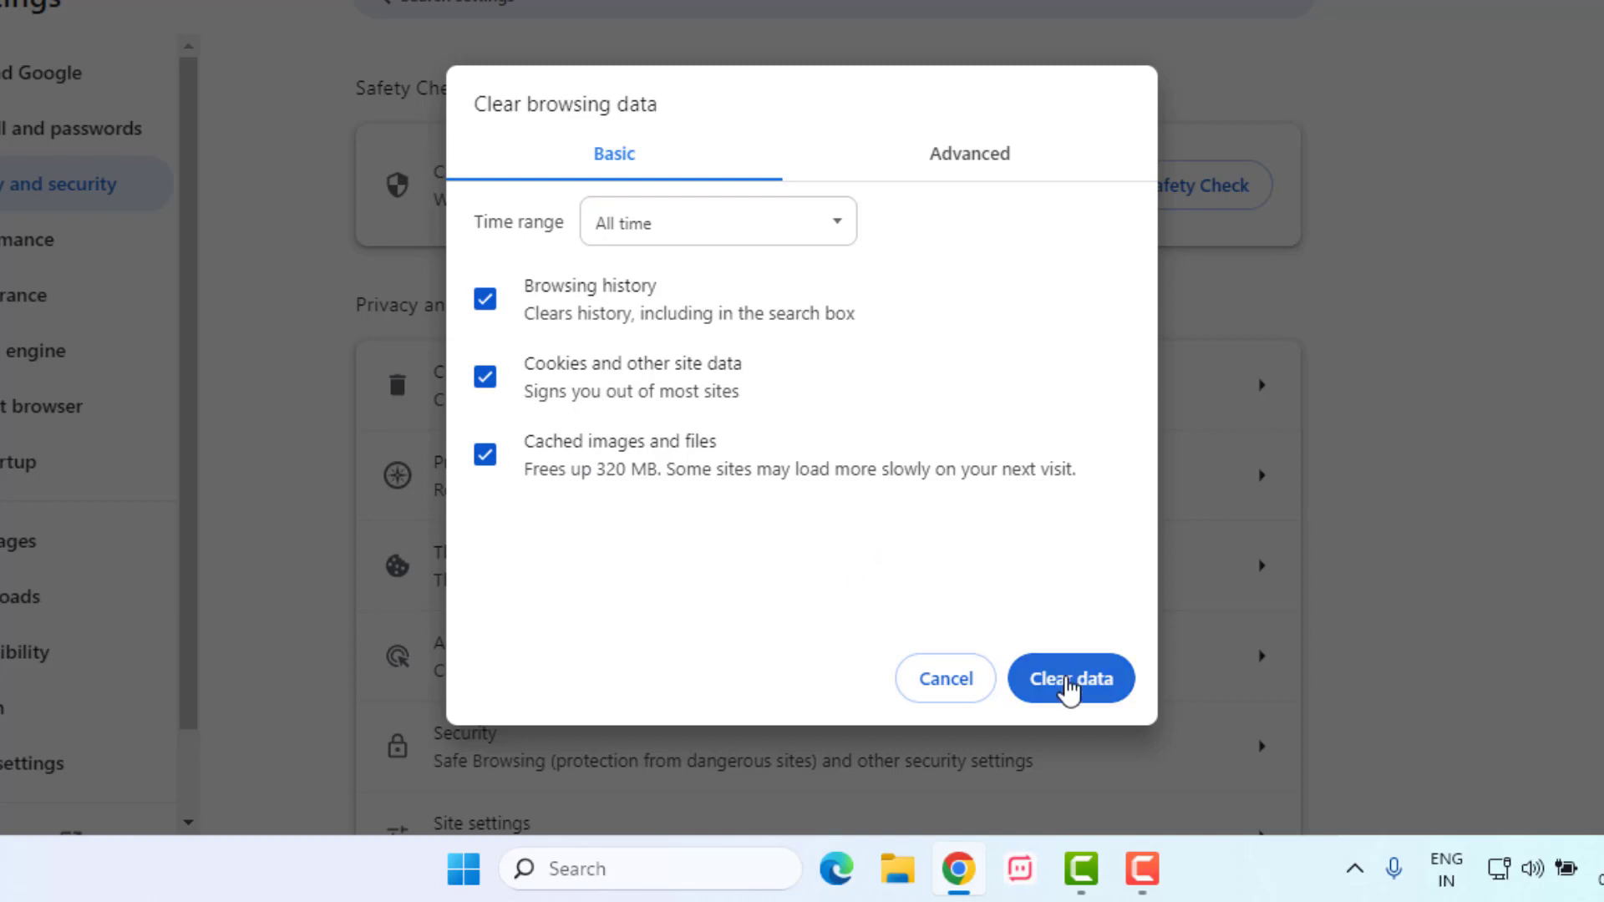
click(1070, 678)
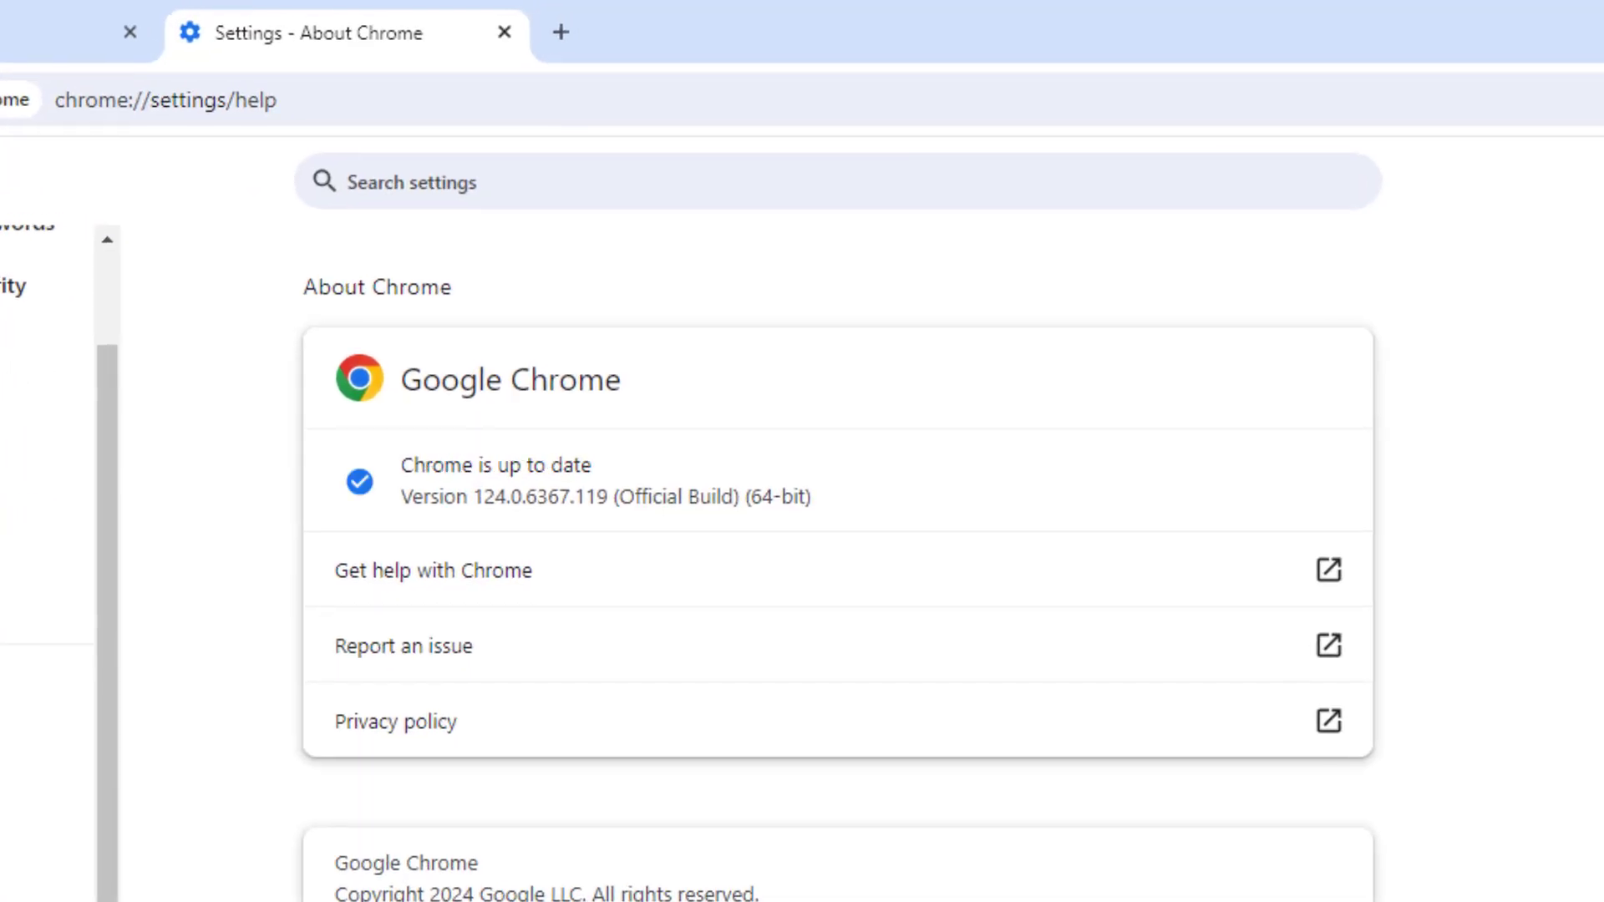
mouse_move(532, 465)
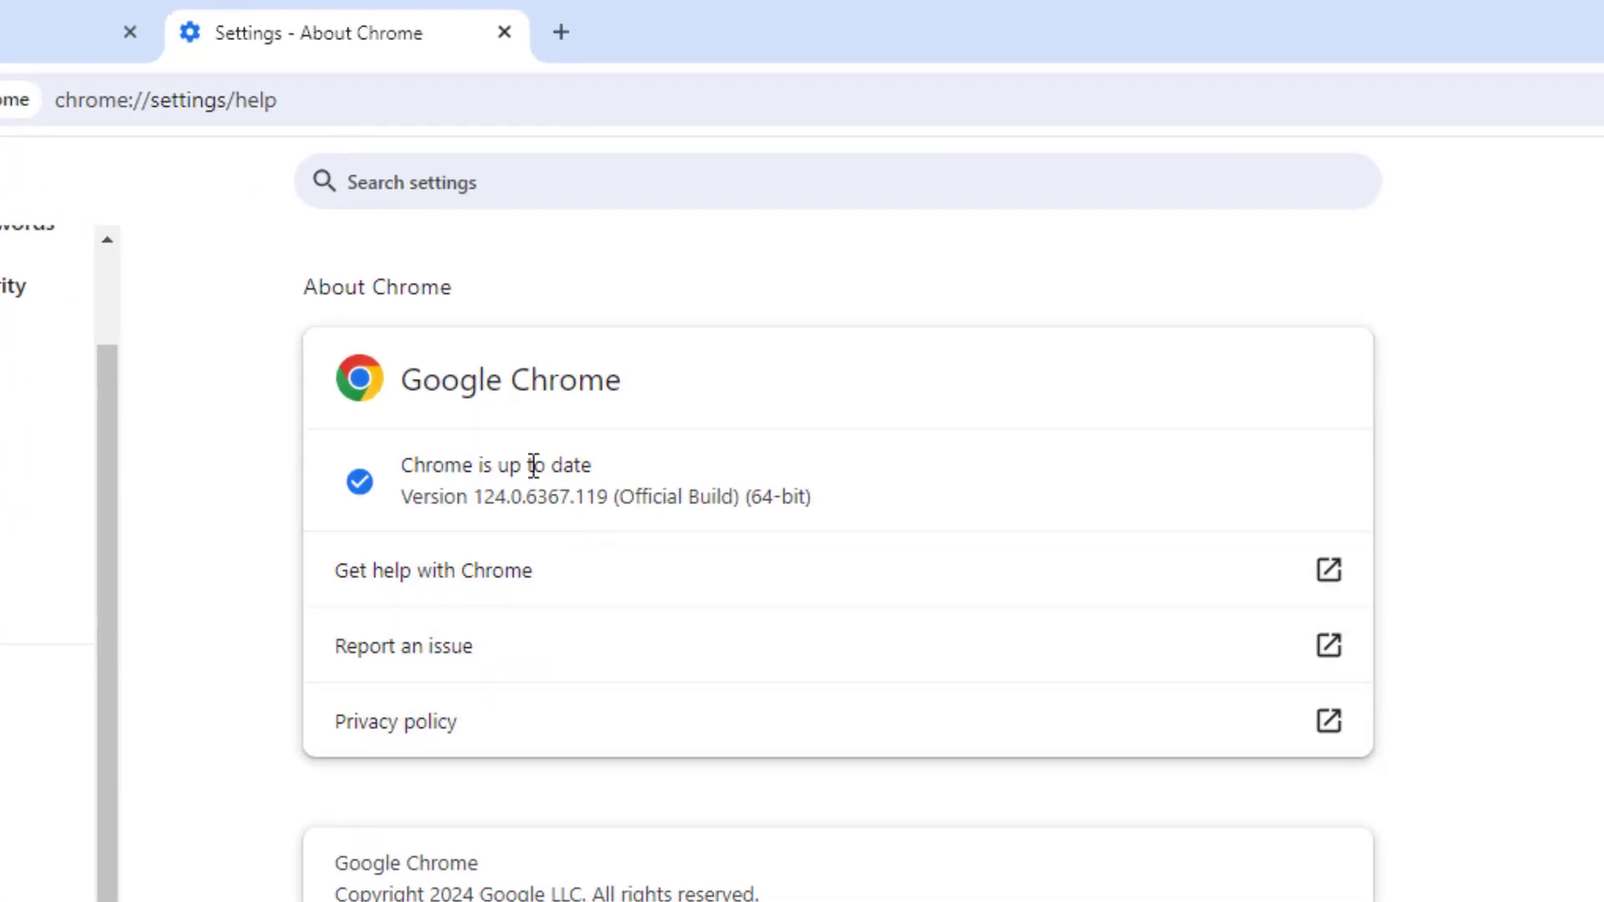